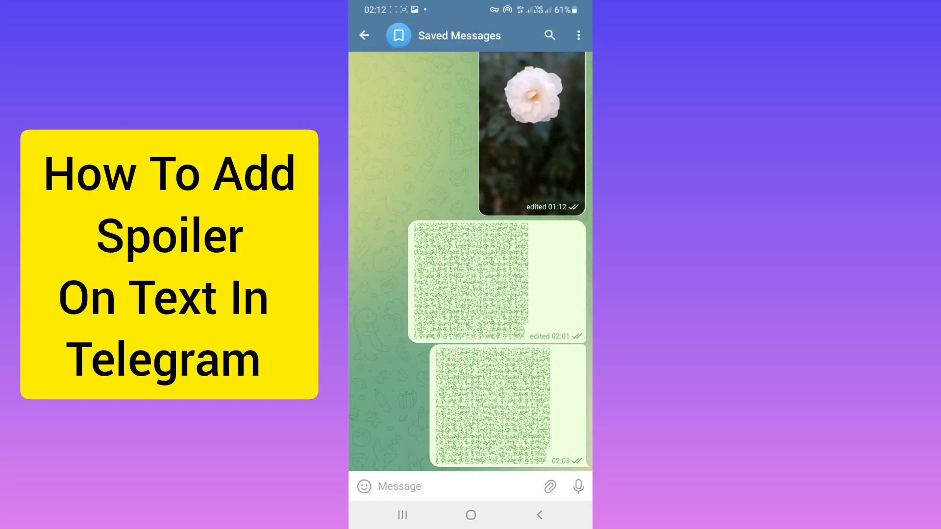
- Reveal the 'Learn with moradi' text hidden under the two spoiler messages
{"action": "left_click", "coordinate": [497, 406]}
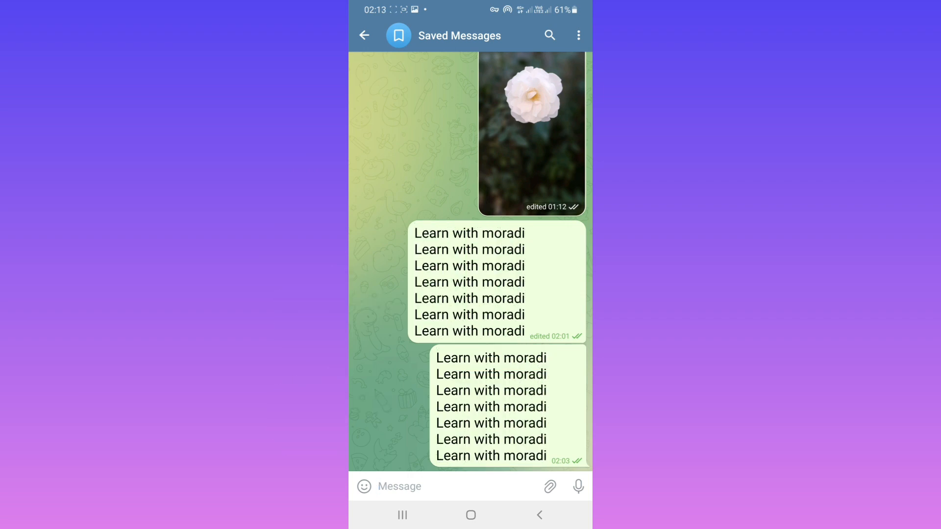
- Type 'Learn with moradi' into the Saved Messages message field
{"action": "left_click", "coordinate": [456, 487]}
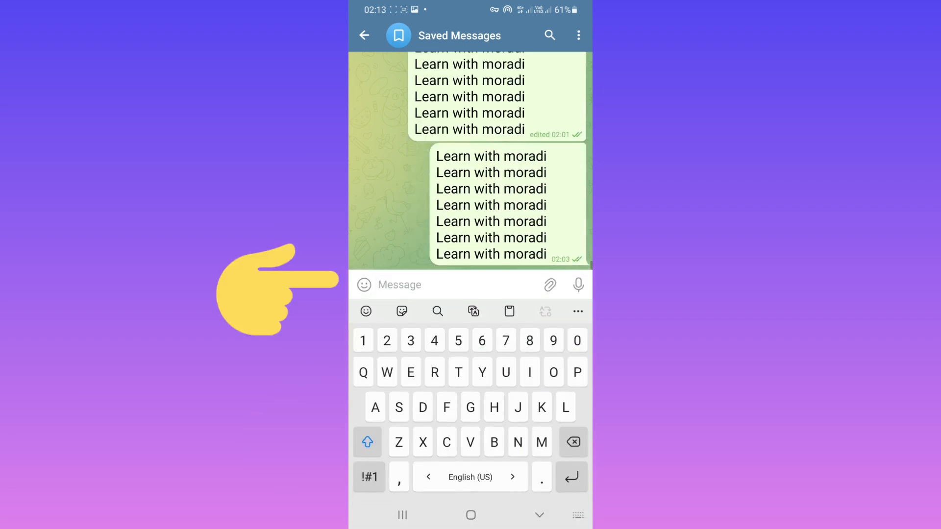
{"action": "type", "text": "Learn with moradi"}
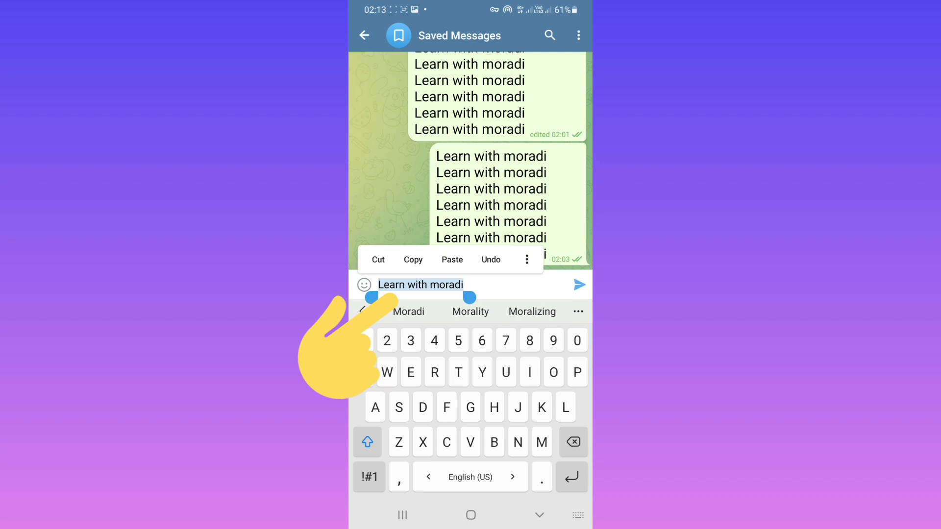
{"action": "mouse_move", "coordinate": [582, 276]}
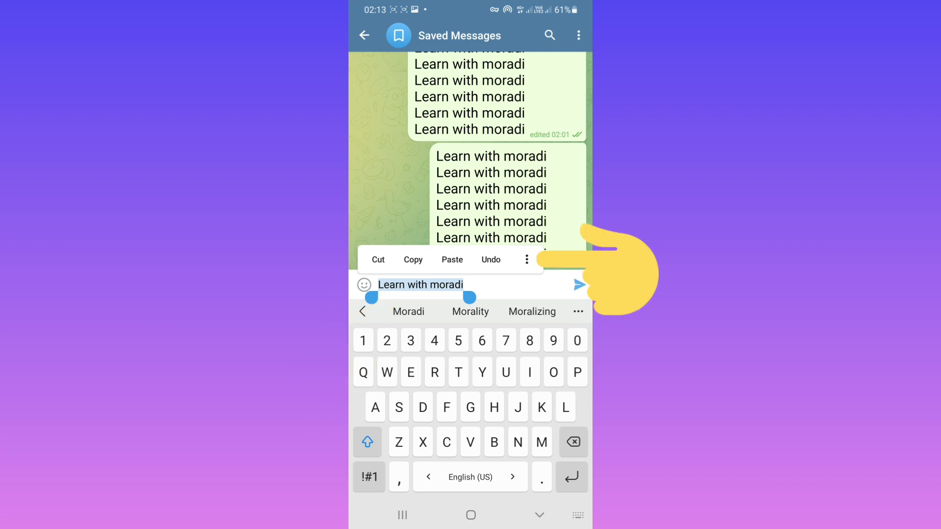
- Apply Spoiler formatting to the selected 'Learn with moradi' draft
{"action": "left_click", "coordinate": [526, 260]}
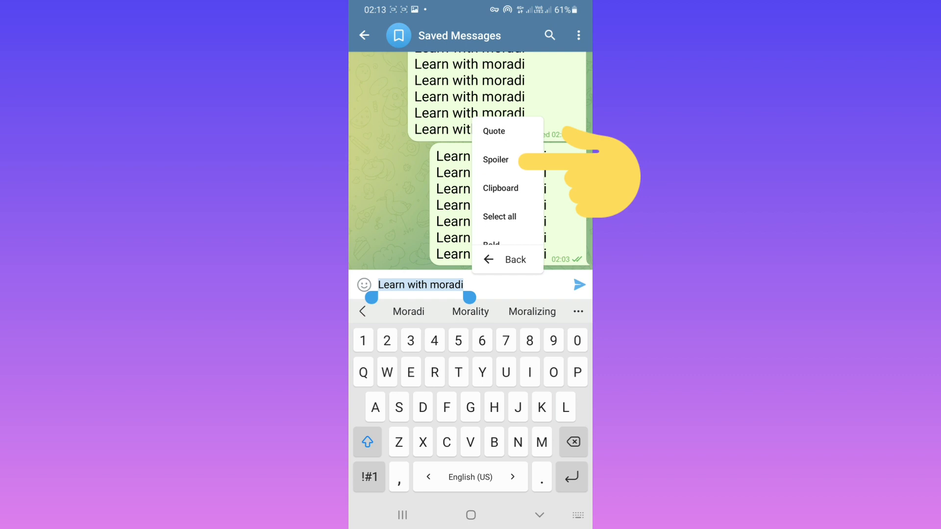
{"action": "left_click", "coordinate": [495, 160]}
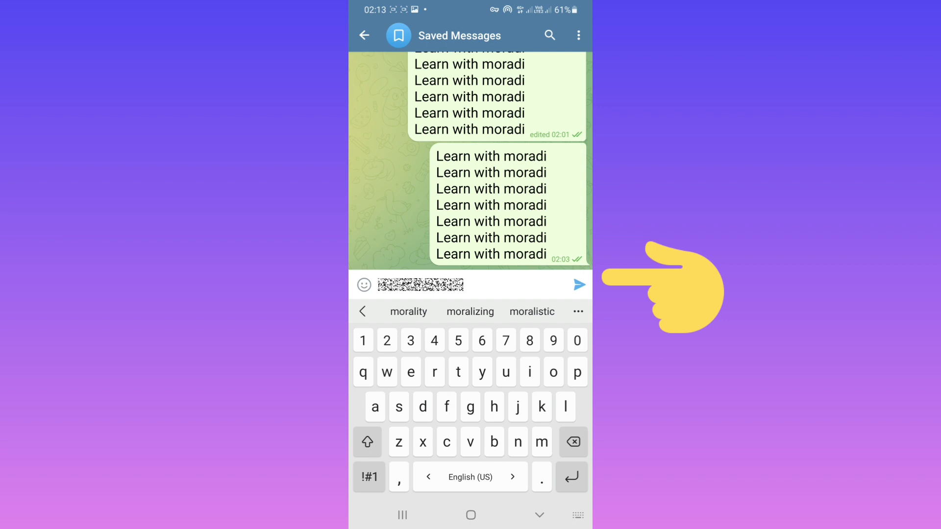
- Send the spoiler-formatted 'Learn with moradi' message to Saved Messages
{"action": "left_click", "coordinate": [578, 285]}
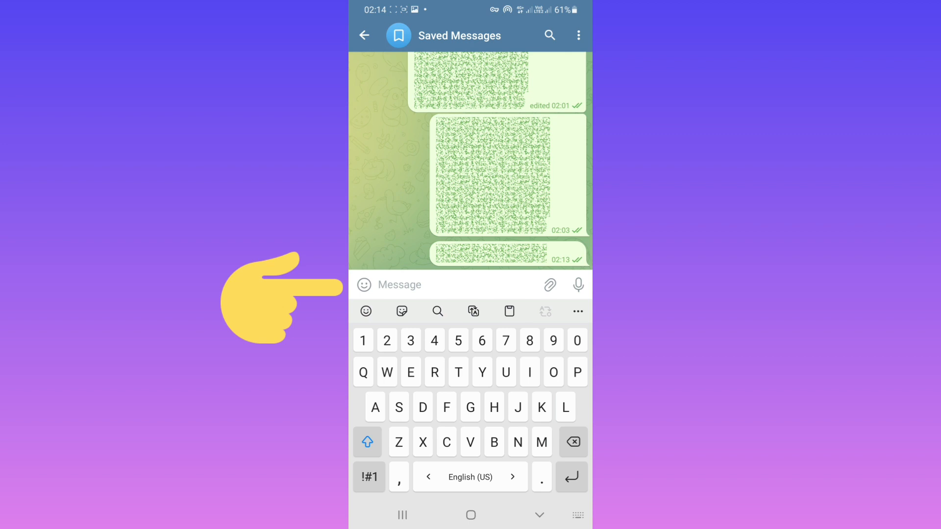
- Type a second 'Learn with moradi' draft, caret at its start, symbol keyboard shown
{"action": "type", "text": "Learn with moradi"}
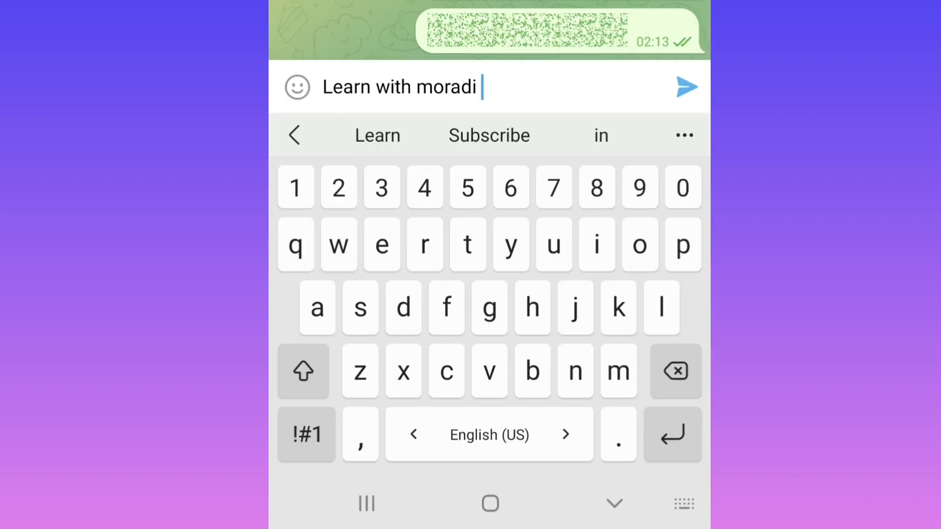
{"action": "left_click", "coordinate": [302, 371]}
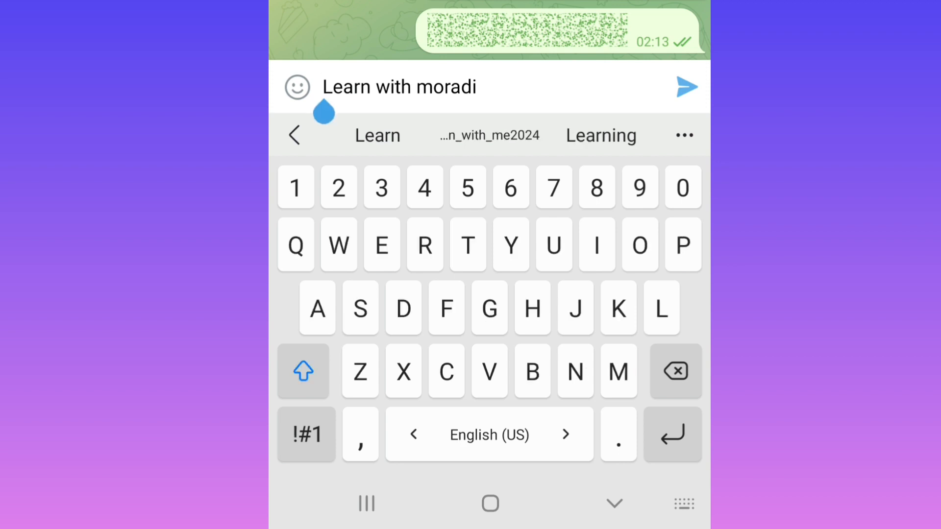
{"action": "left_click", "coordinate": [305, 434]}
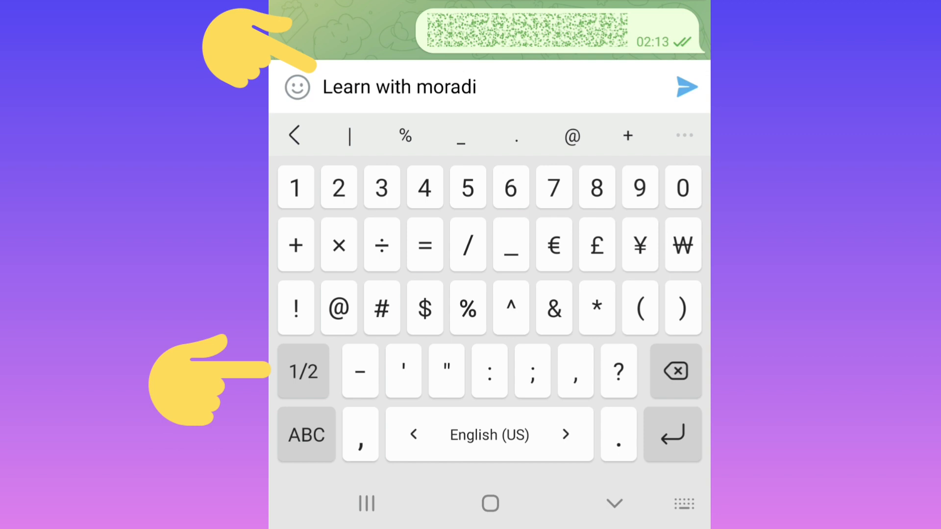
- Wrap the 'Learn with moradi' draft in || bars on both sides and send it
{"action": "left_click", "coordinate": [303, 371]}
{"action": "type", "text": "||"}
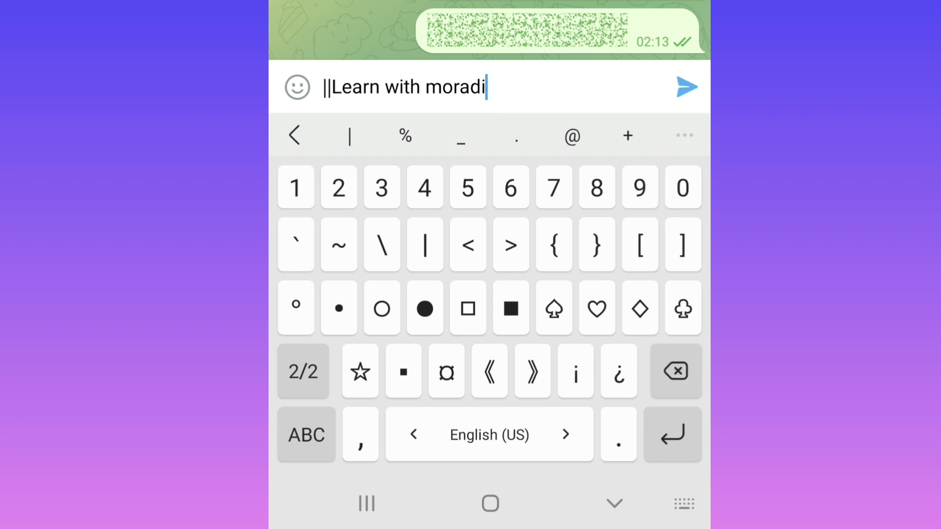
{"action": "left_click", "coordinate": [424, 244]}
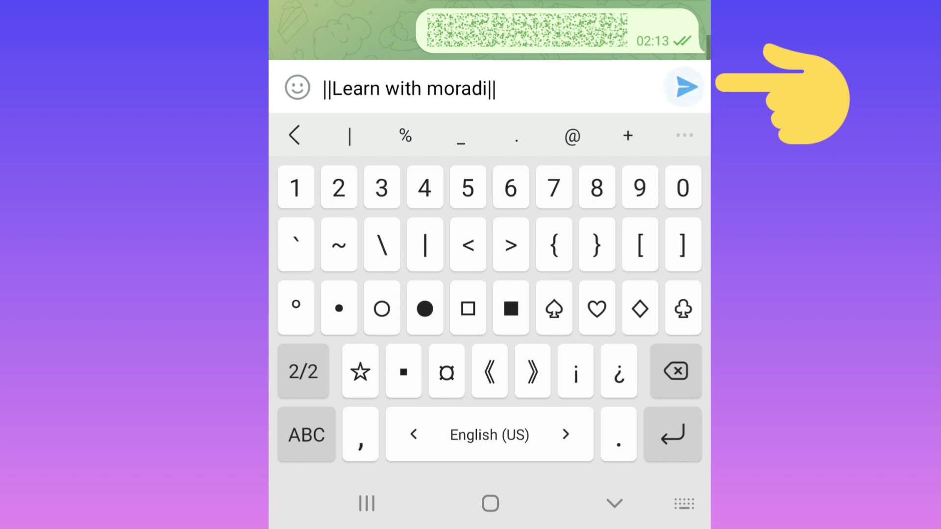
{"action": "left_click", "coordinate": [684, 88]}
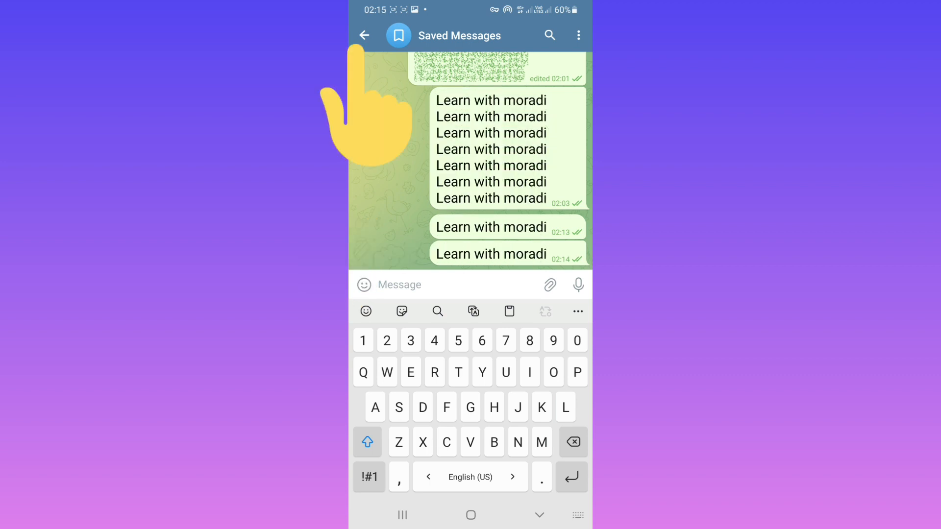
- Leave Saved Messages and return to the main Telegram chat list
{"action": "left_click", "coordinate": [364, 35]}
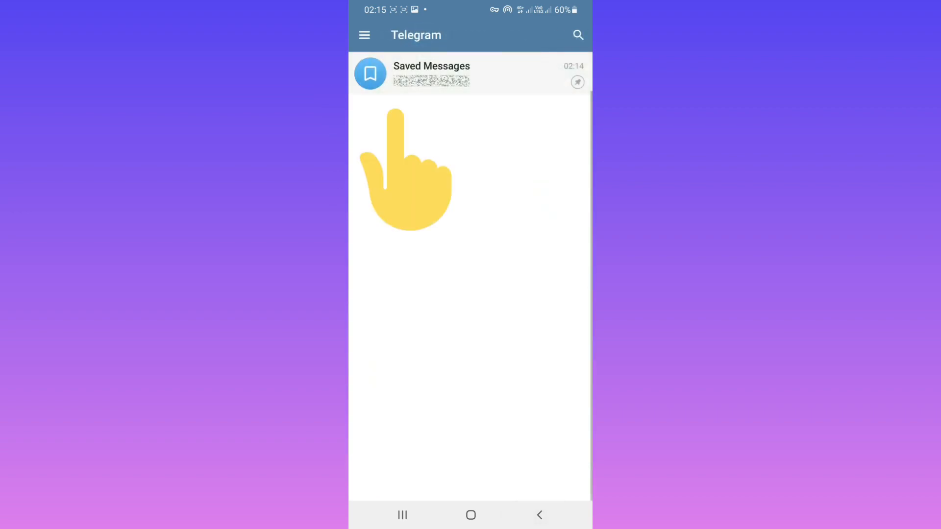